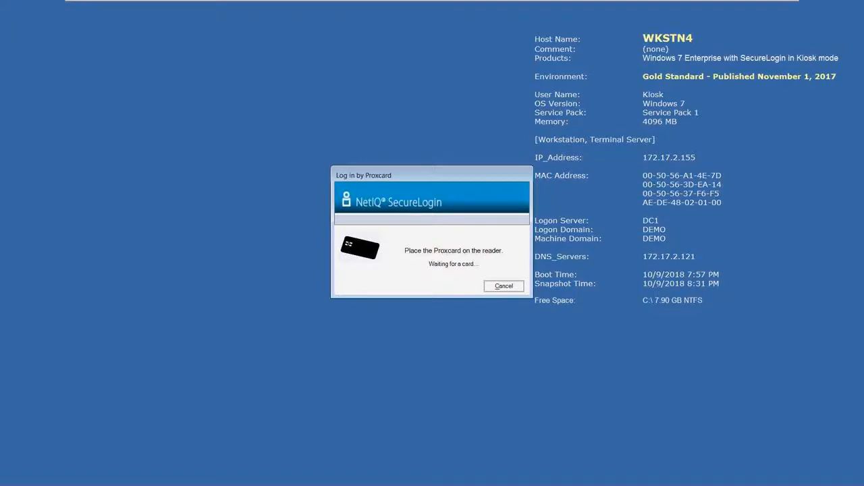
# - Tap the proxcard on the reader so the login prompt detects the card
pyautogui.click(502, 286)
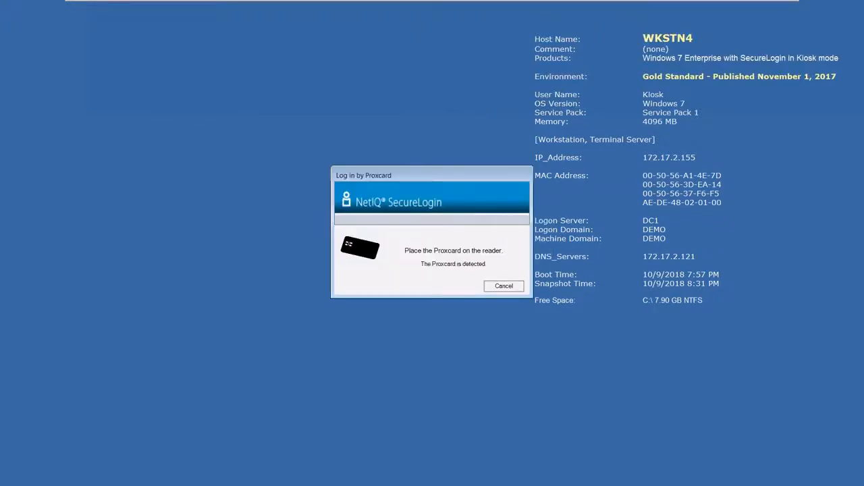
# - Remove the card so the Proxcard prompt returns to 'Waiting for a card...'
pyautogui.click(504, 286)
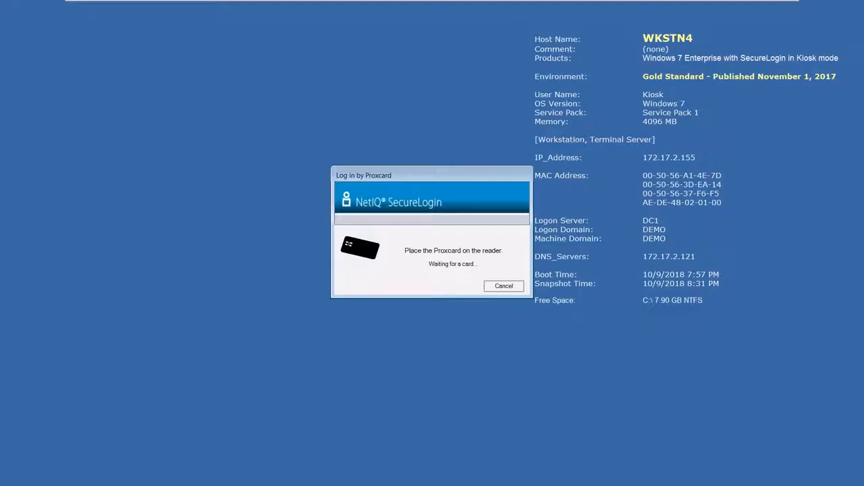
# - Tap the card to sign Tom in and launch the ASTrainer v1.0 simulator, then bring up the Start menu
pyautogui.click(504, 286)
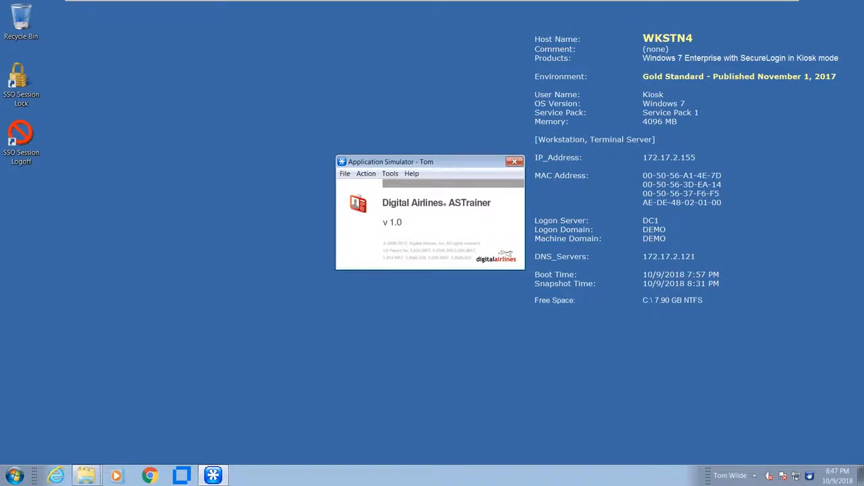
pyautogui.moveTo(73, 424)
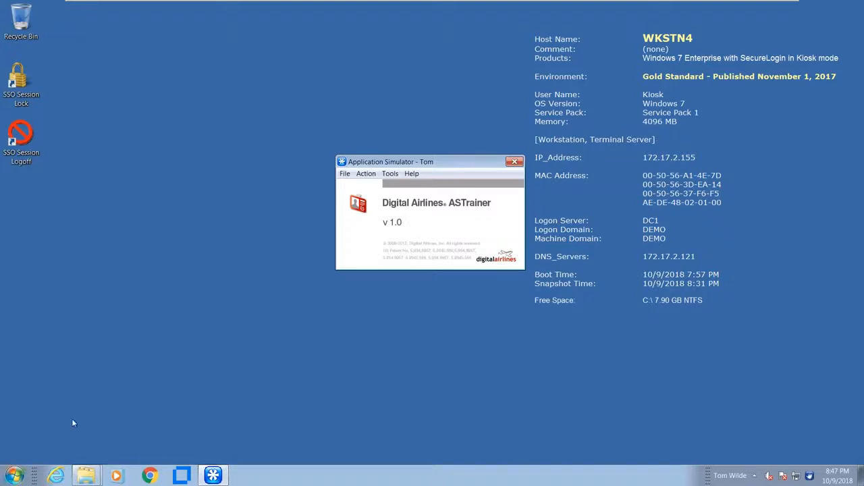
pyautogui.click(12, 475)
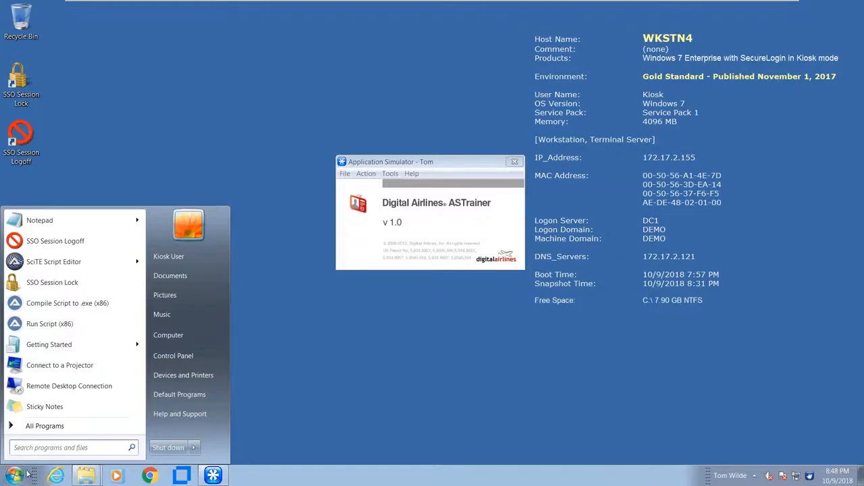
# - Log off the SSO session and begin a new sign-in from the Input Username screen
pyautogui.click(55, 240)
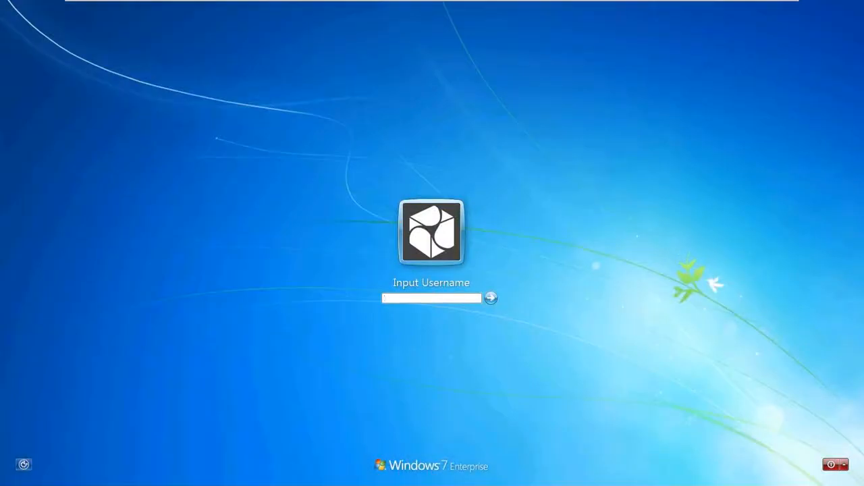
pyautogui.click(491, 298)
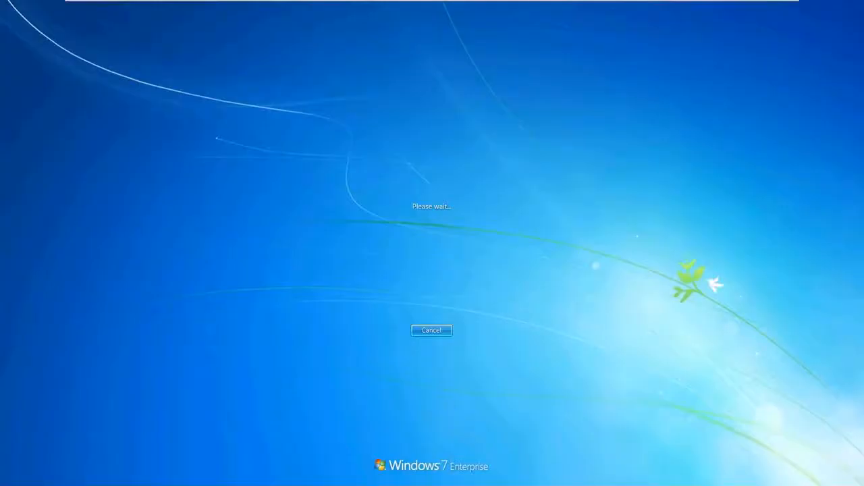